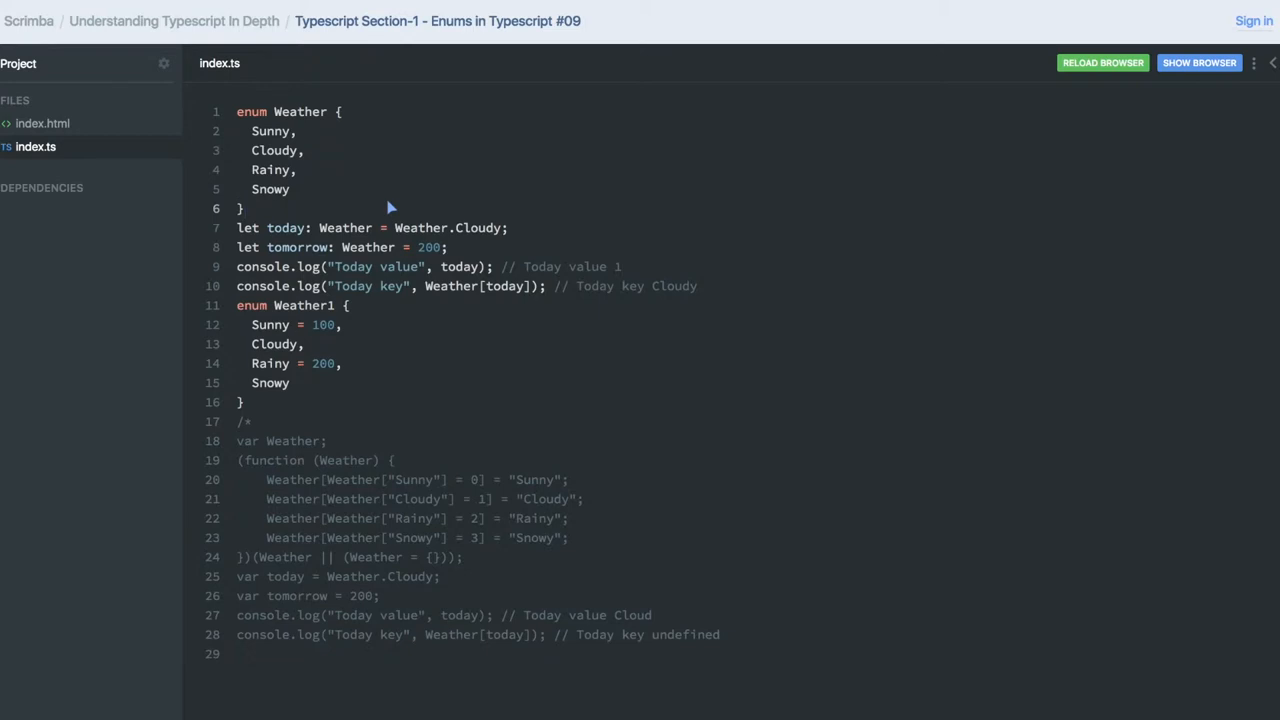
Insert a blank line at the top of index.ts above the Weather enum
click(244, 208)
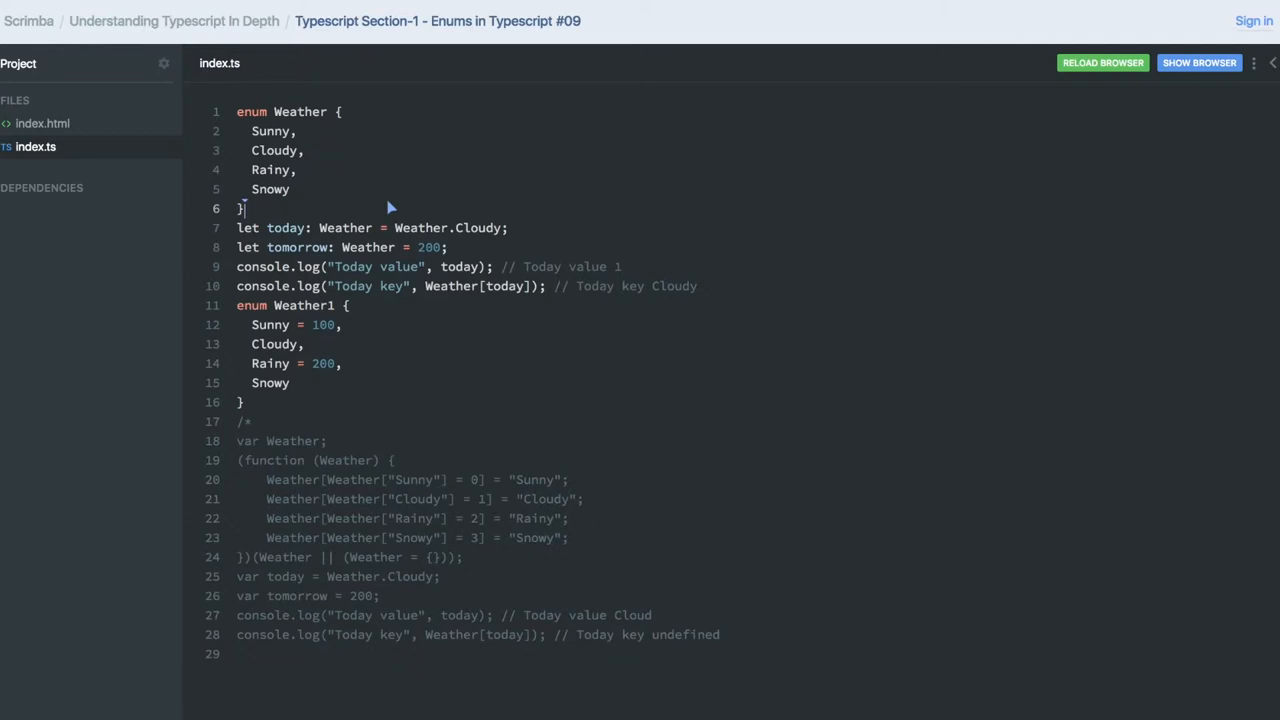
mouse_move(292, 118)
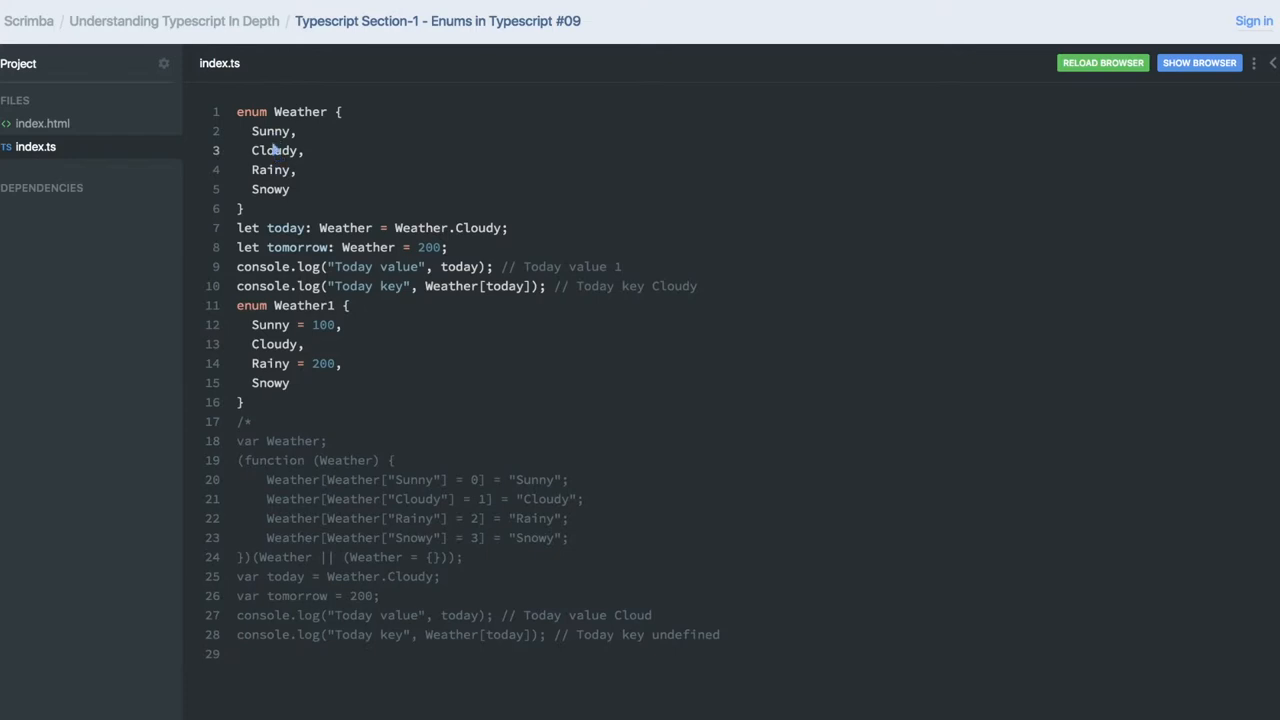
mouse_move(276, 170)
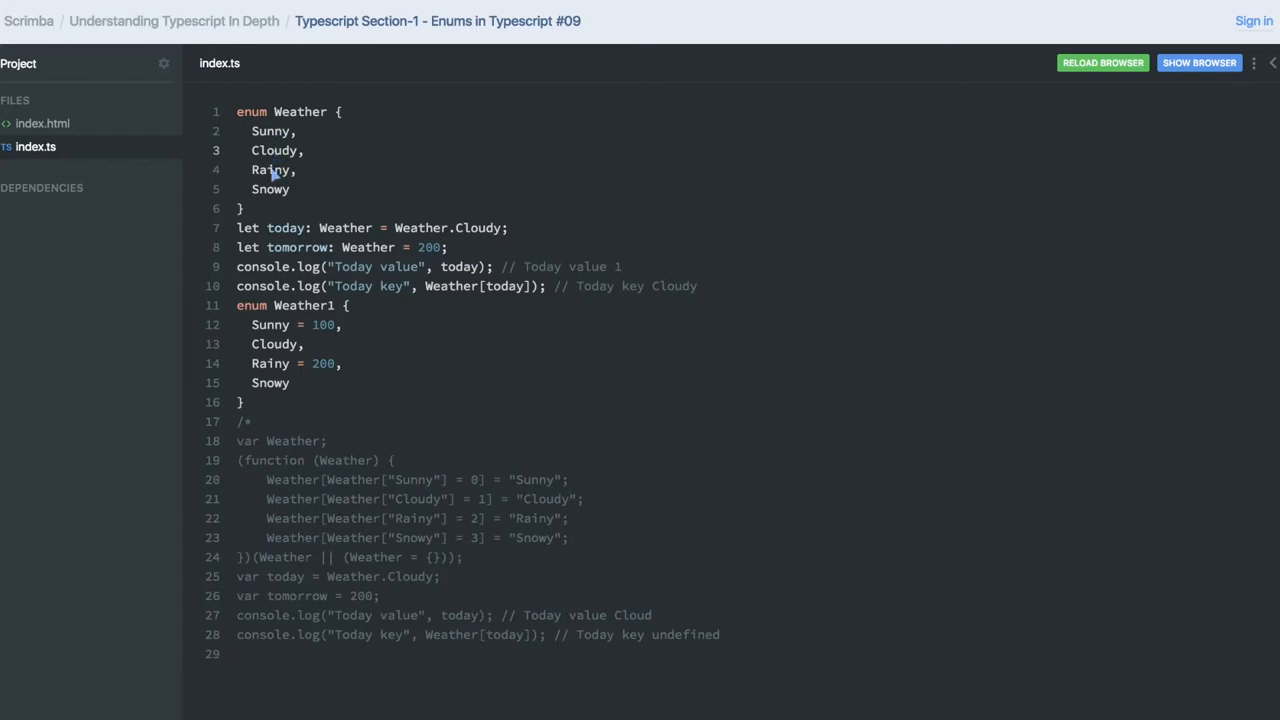
mouse_move(272, 198)
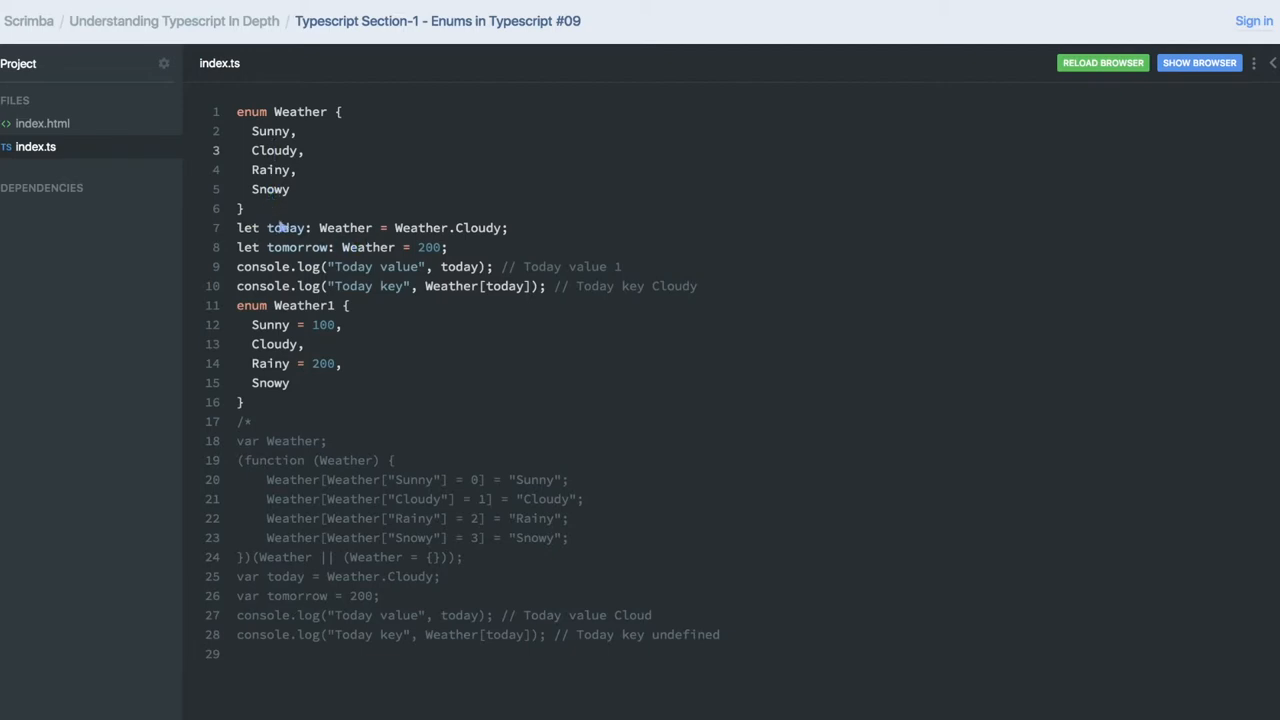
mouse_move(308, 232)
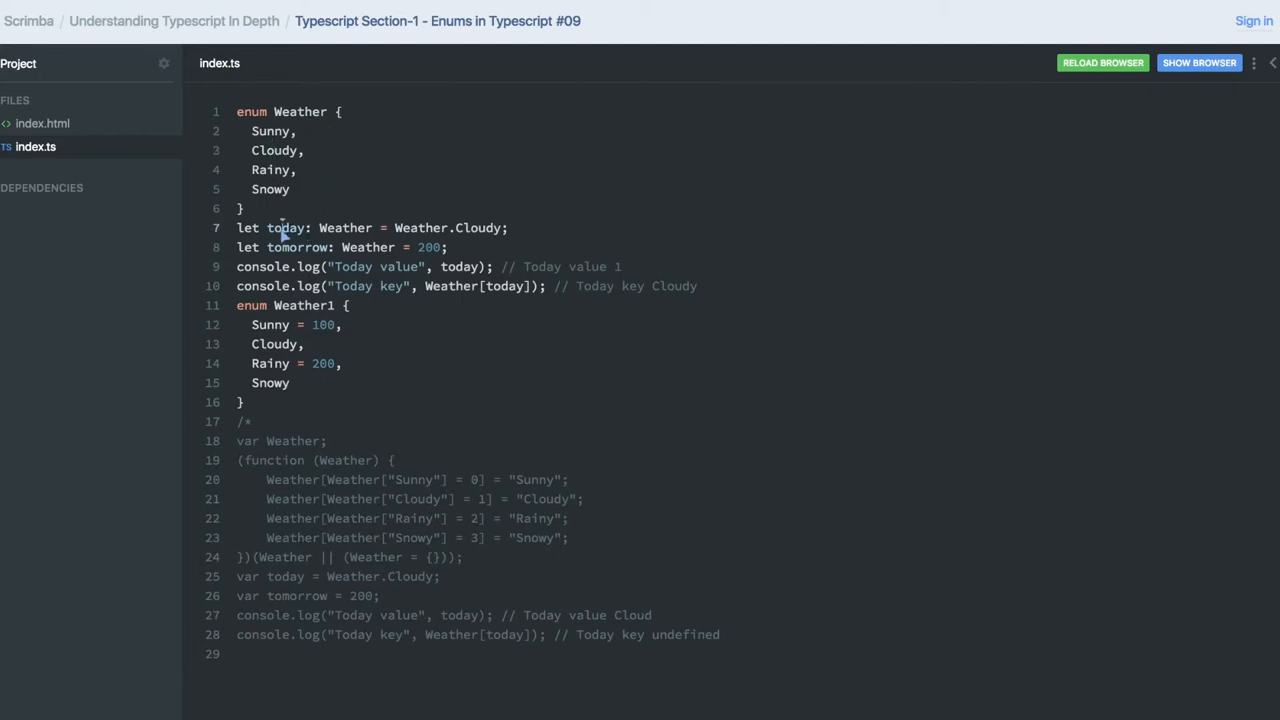
mouse_move(356, 236)
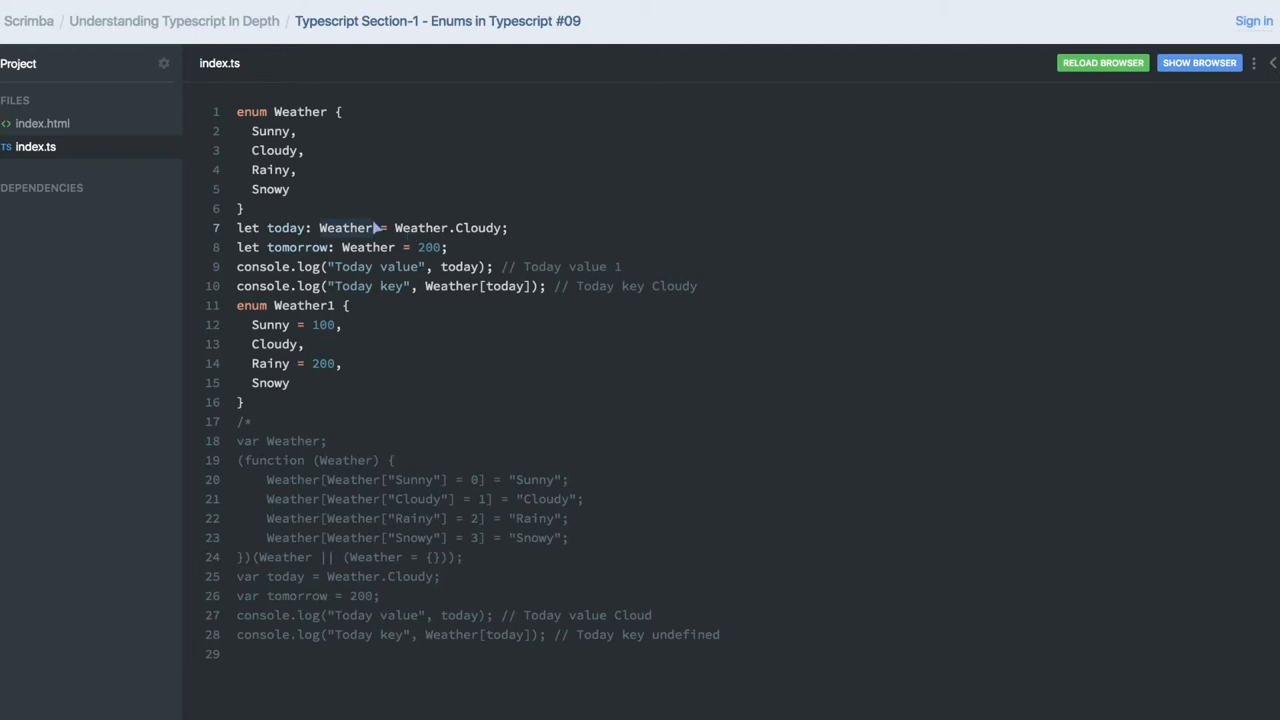
mouse_move(492, 232)
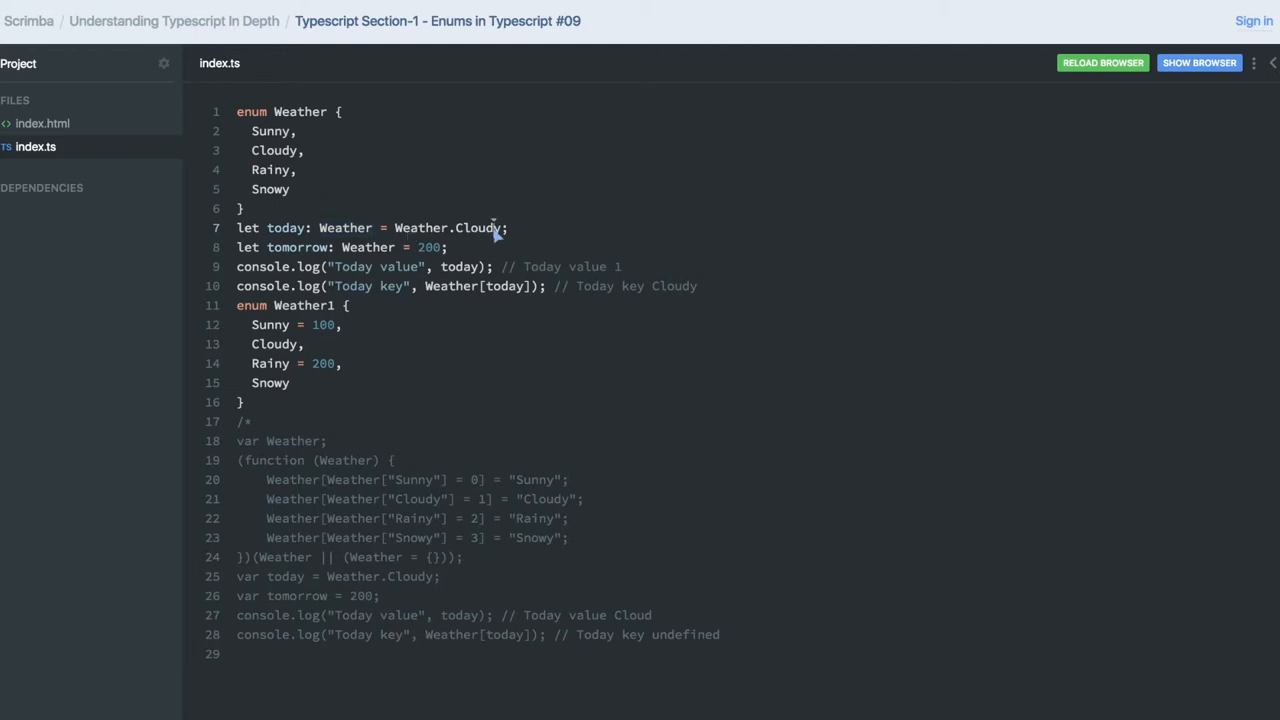
mouse_move(290, 236)
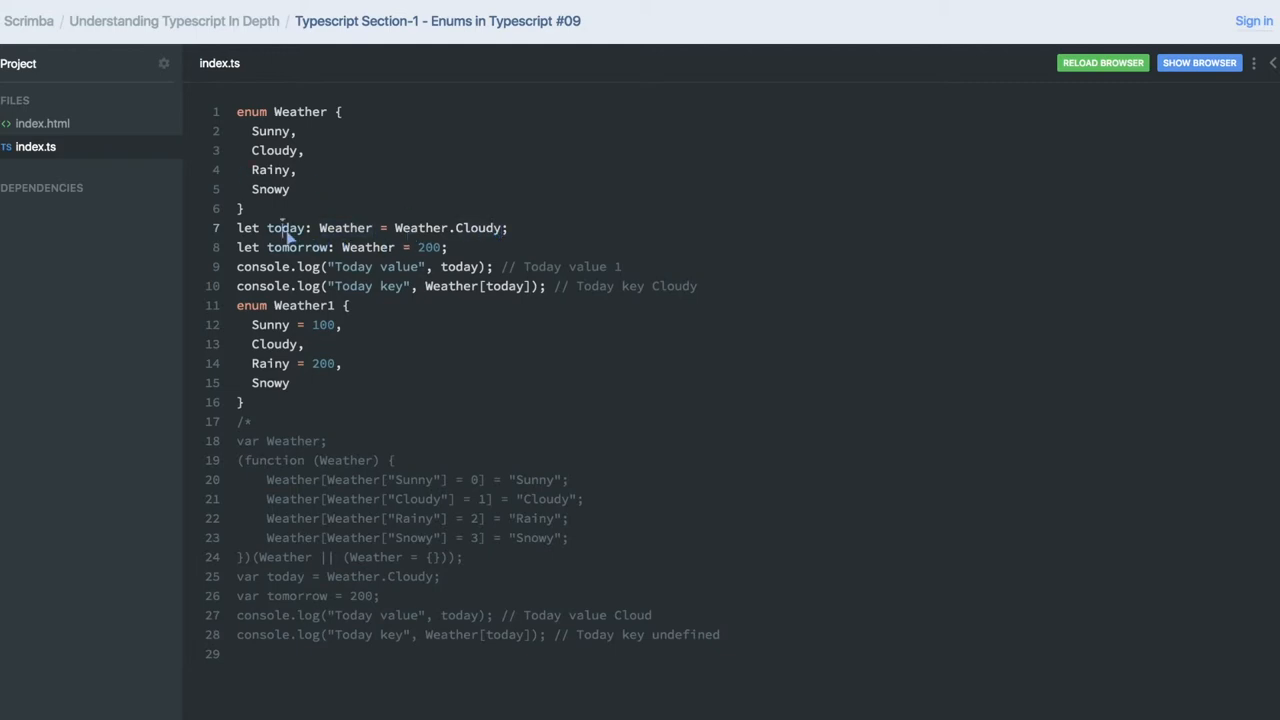
mouse_move(292, 150)
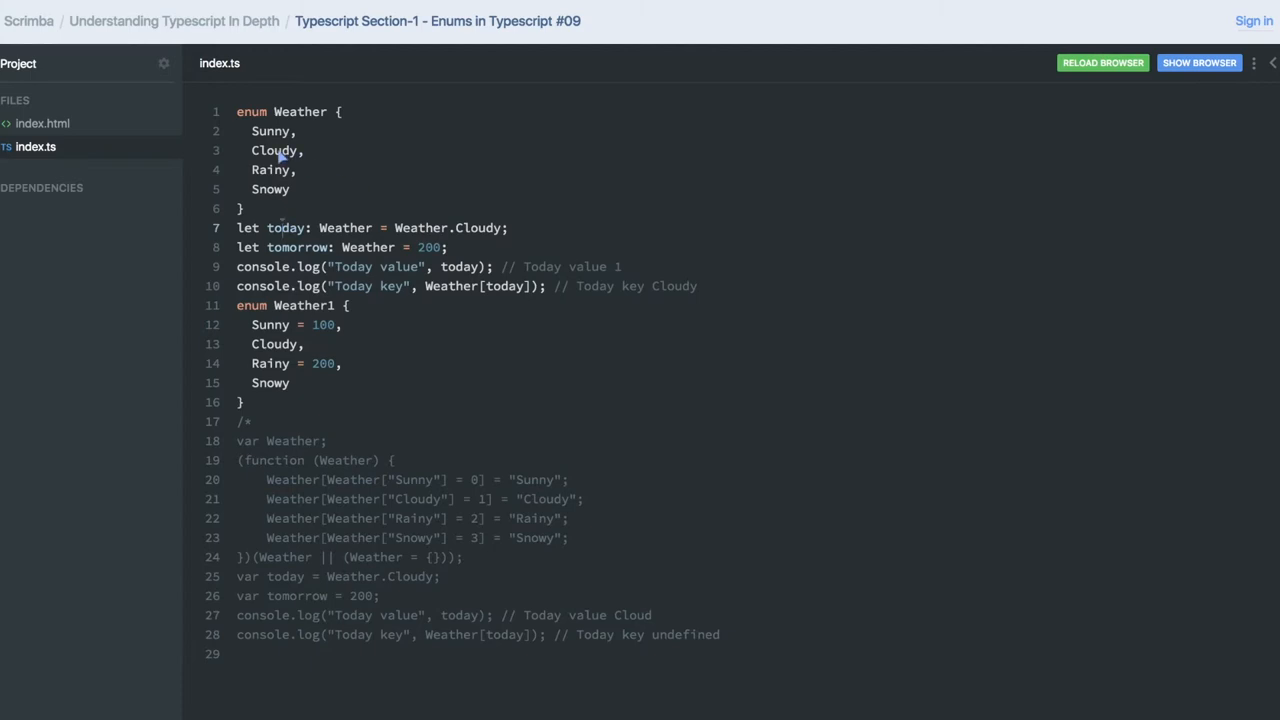
mouse_move(288, 232)
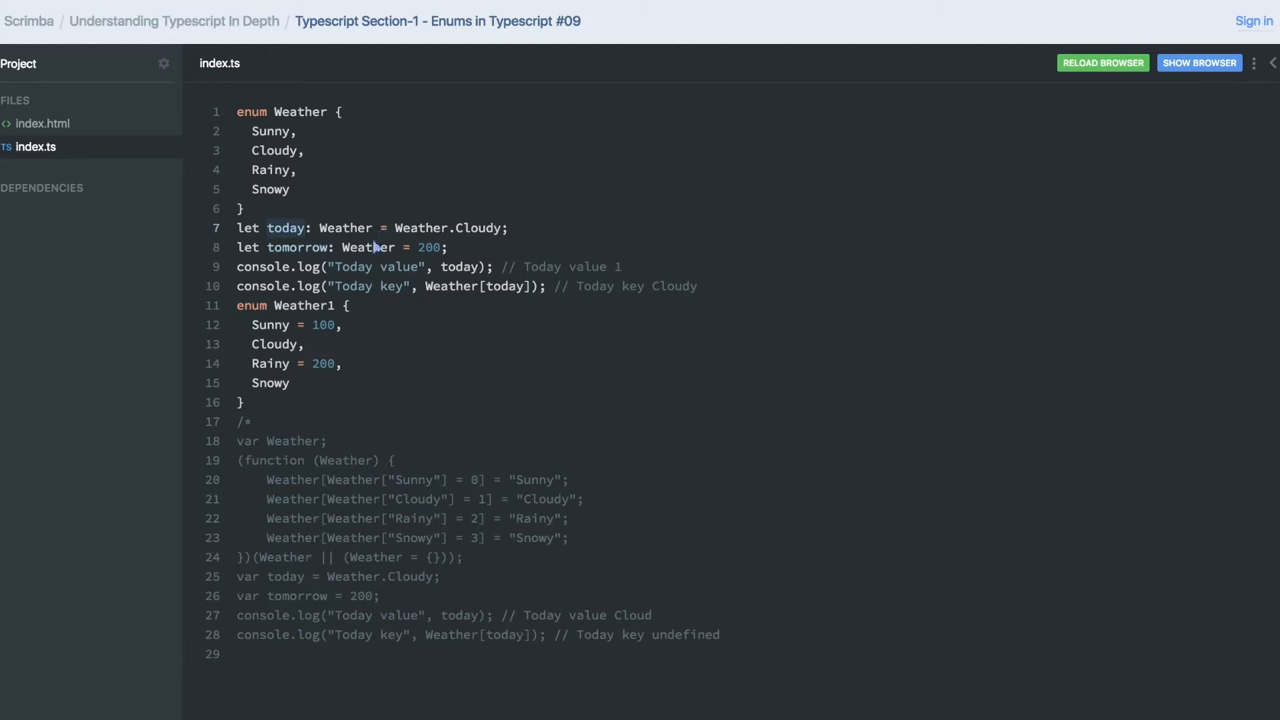
mouse_move(448, 290)
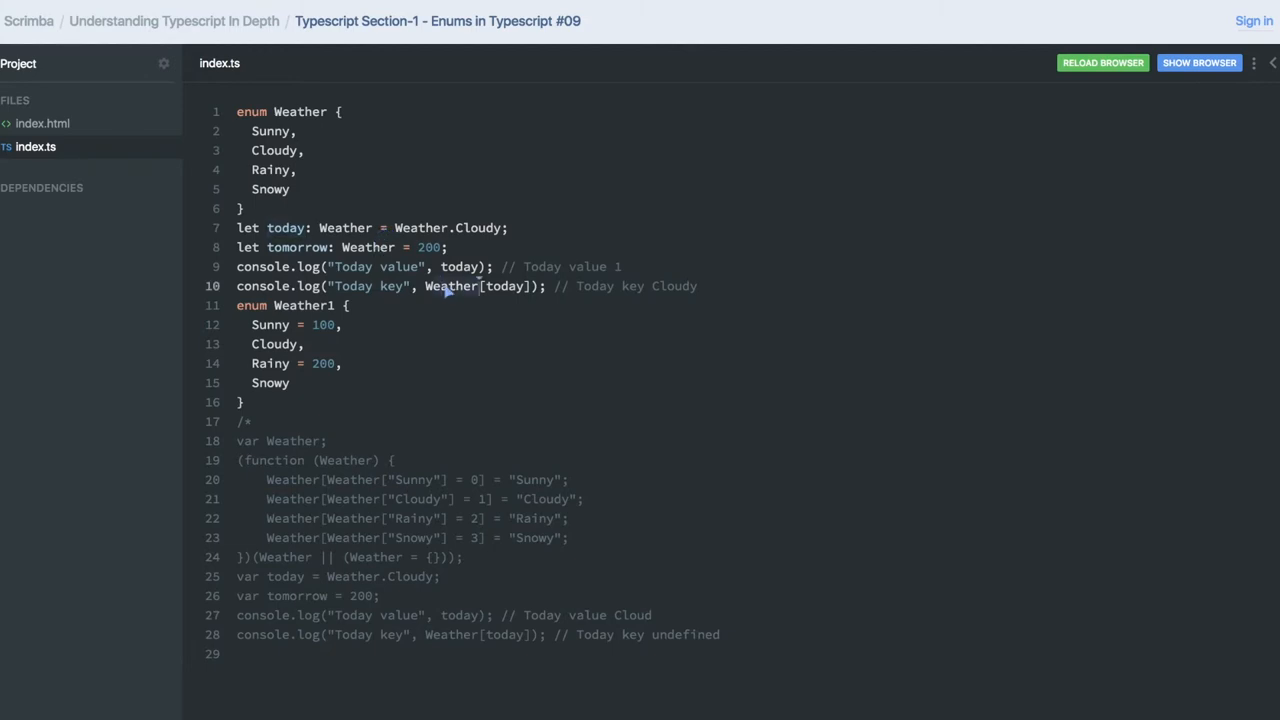
mouse_move(504, 290)
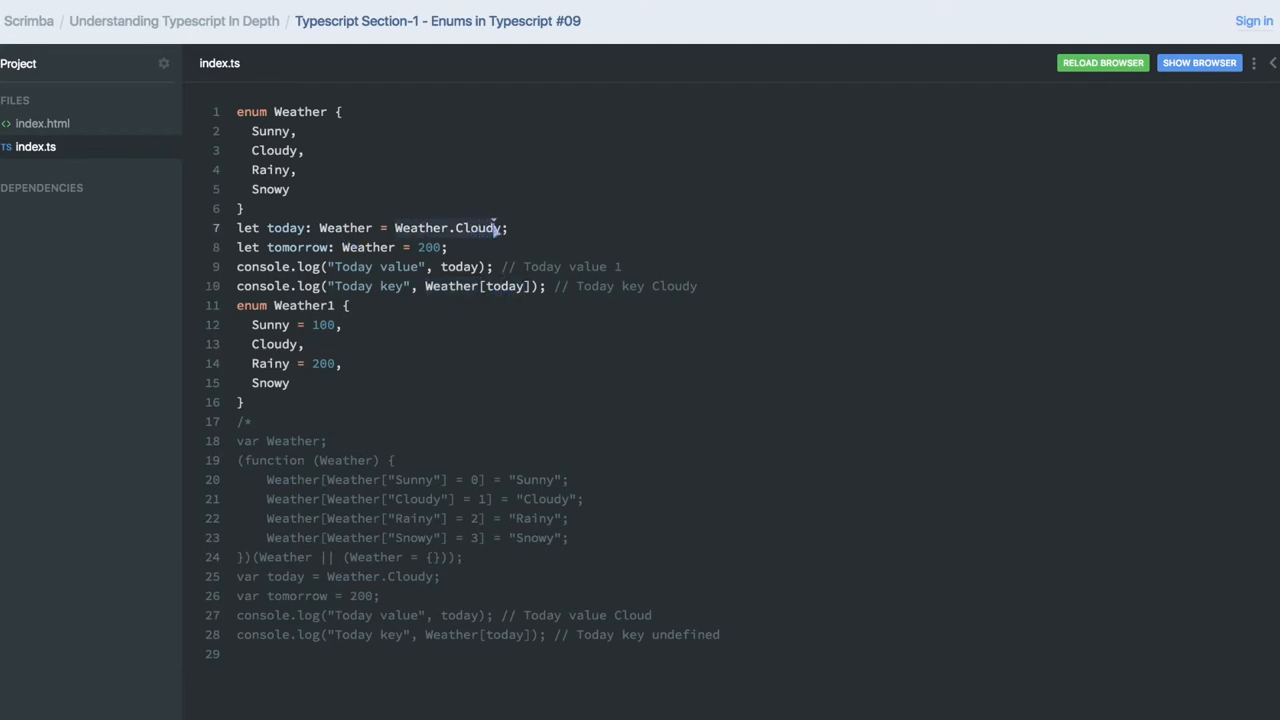
mouse_move(484, 292)
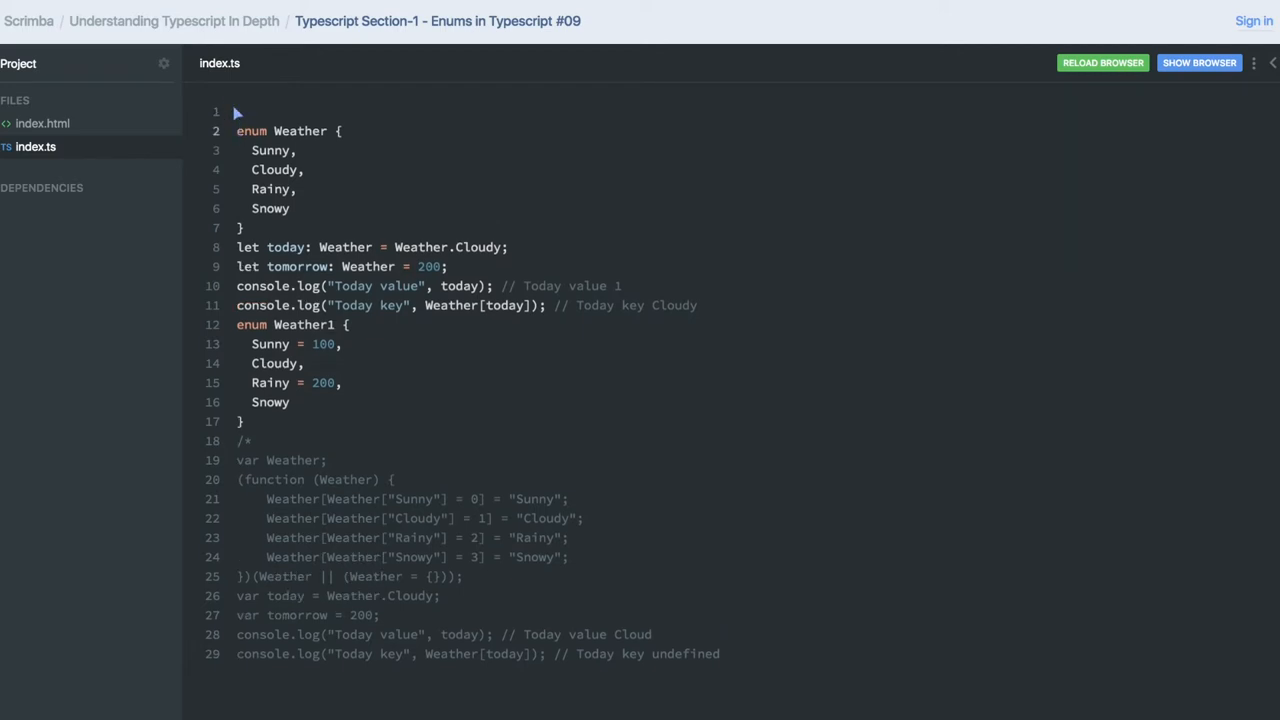
text(http://www.typescriptlang.org/play/)
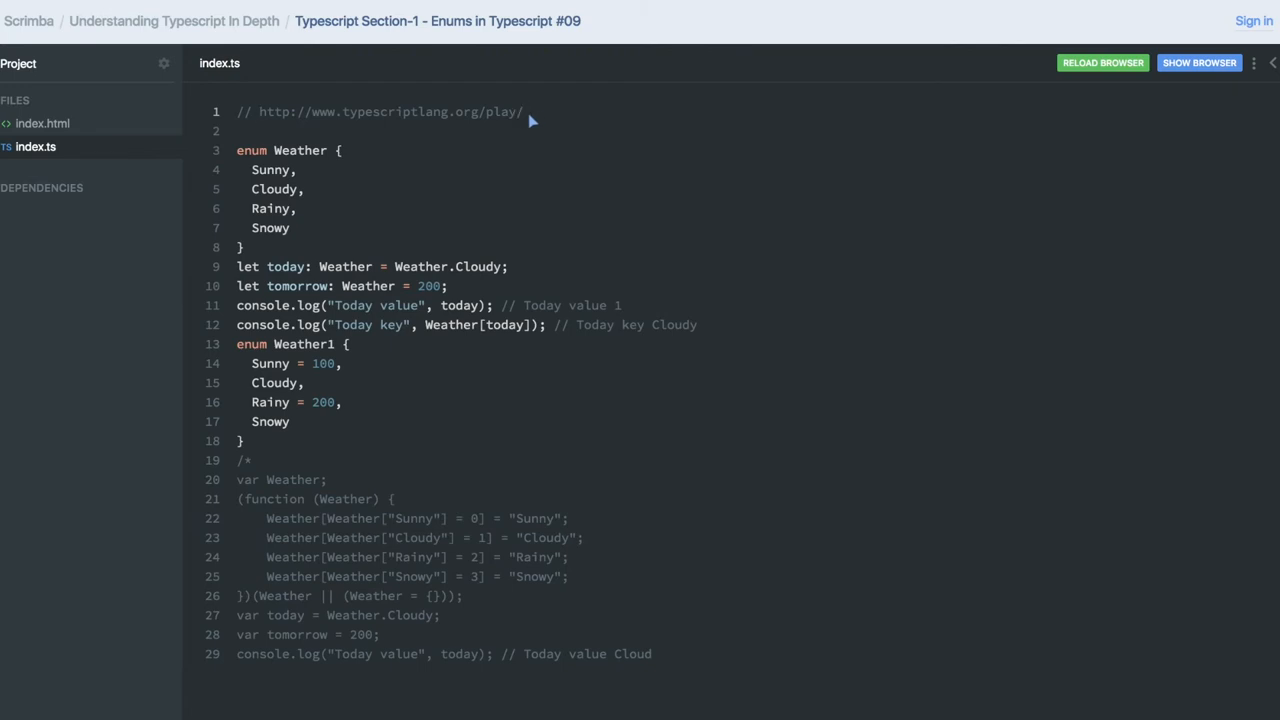
scroll(down, 3)
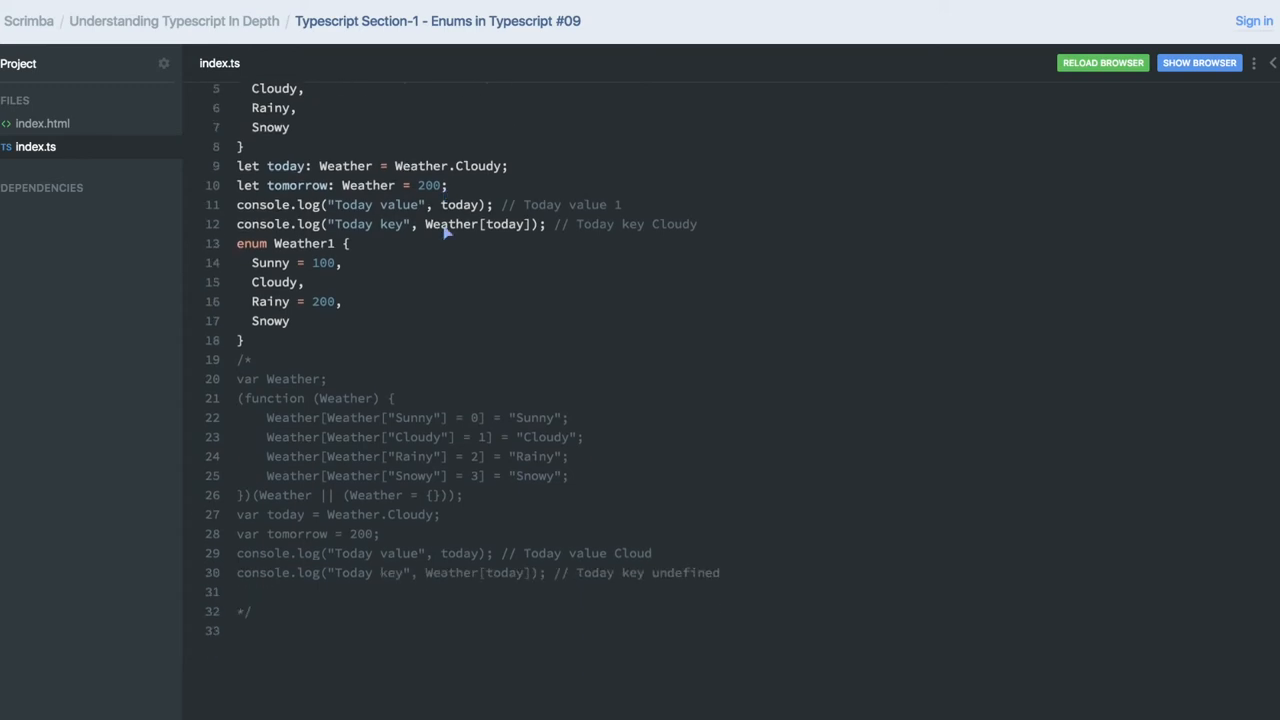
scroll(down, 3)
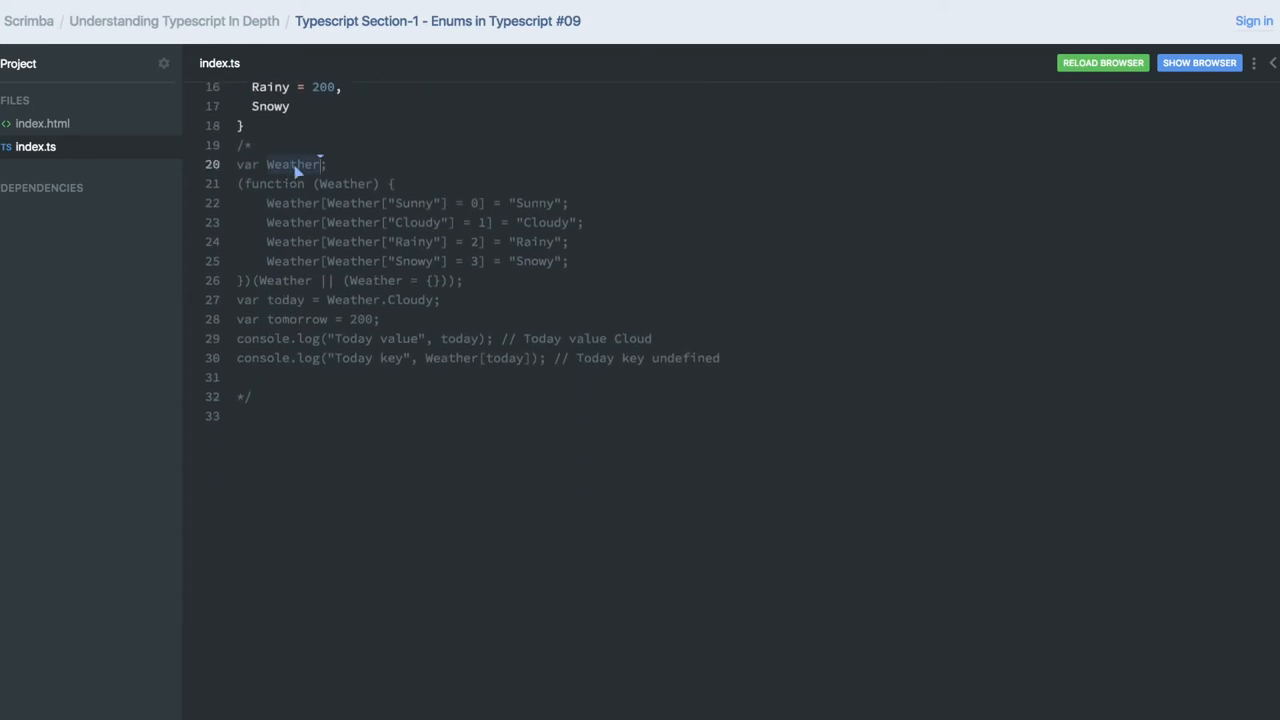
scroll(up, 3)
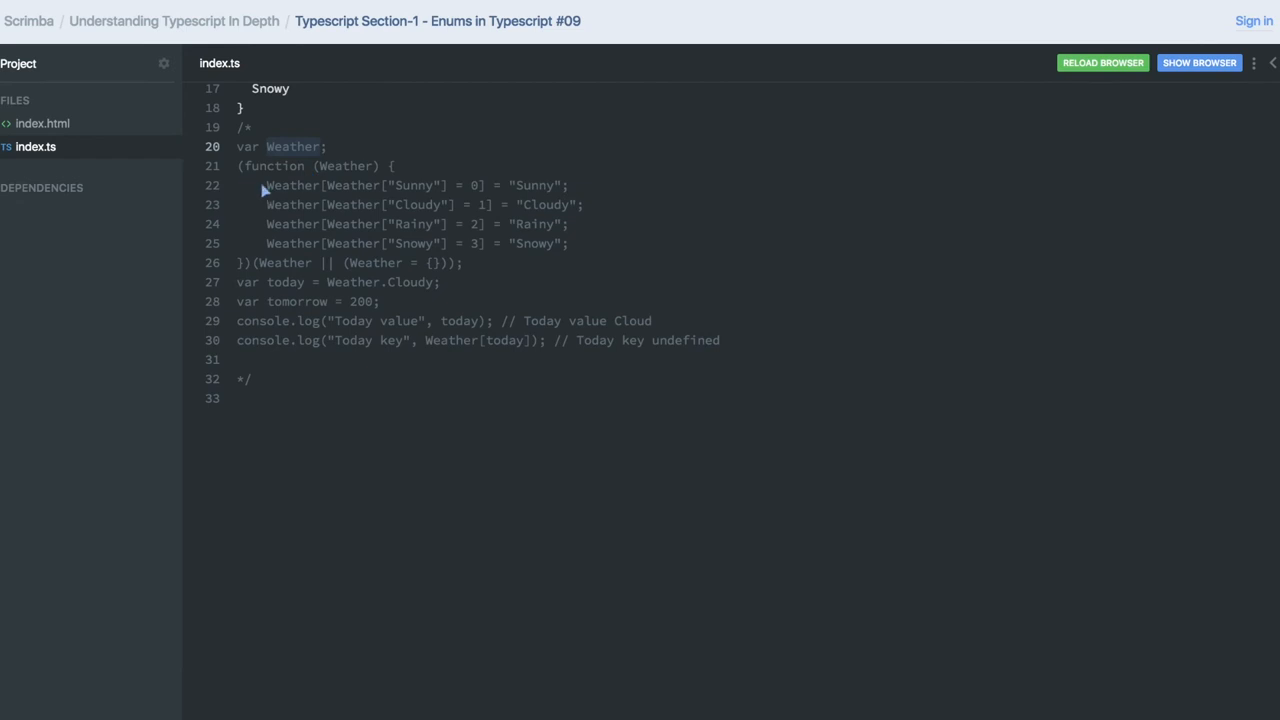
mouse_move(294, 200)
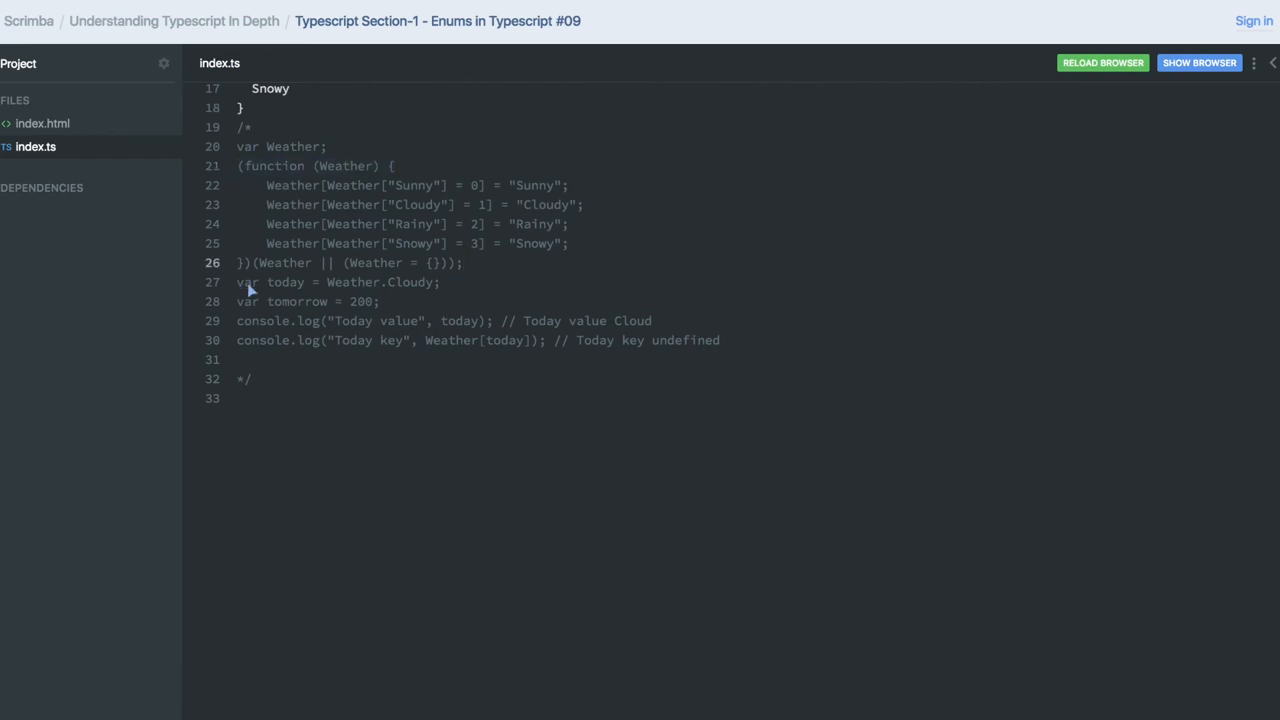
mouse_move(404, 282)
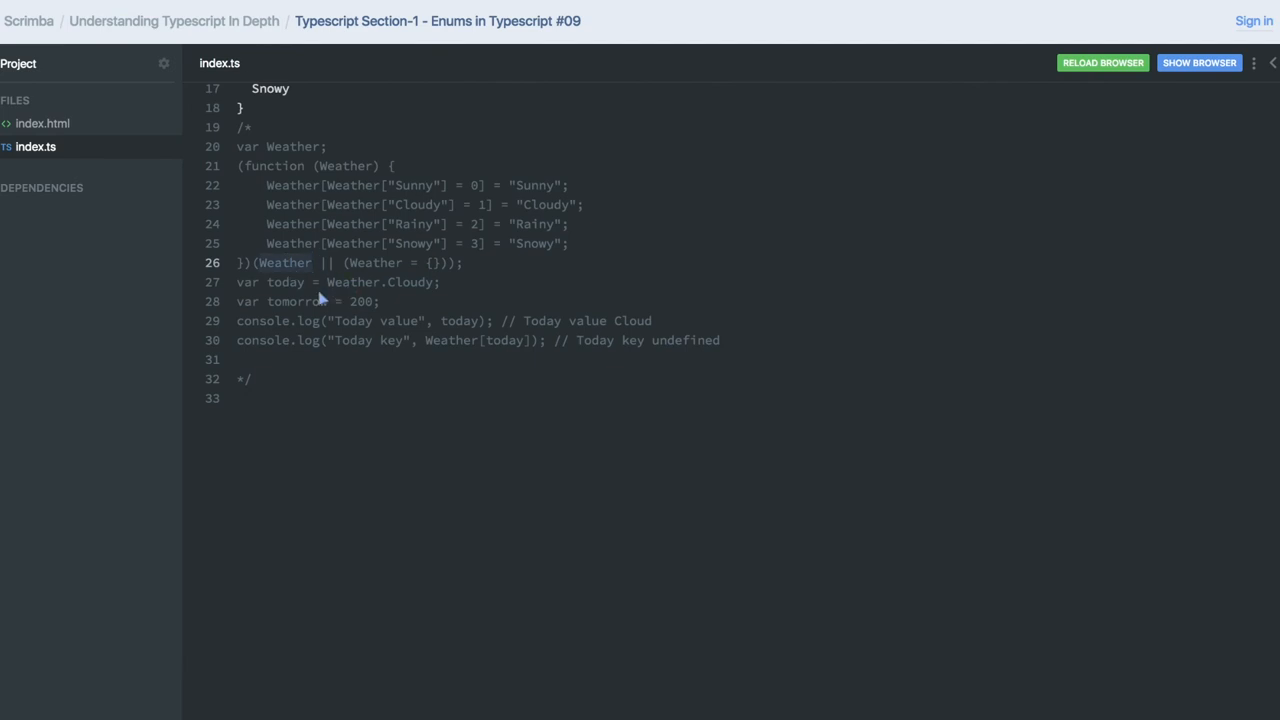
mouse_move(296, 300)
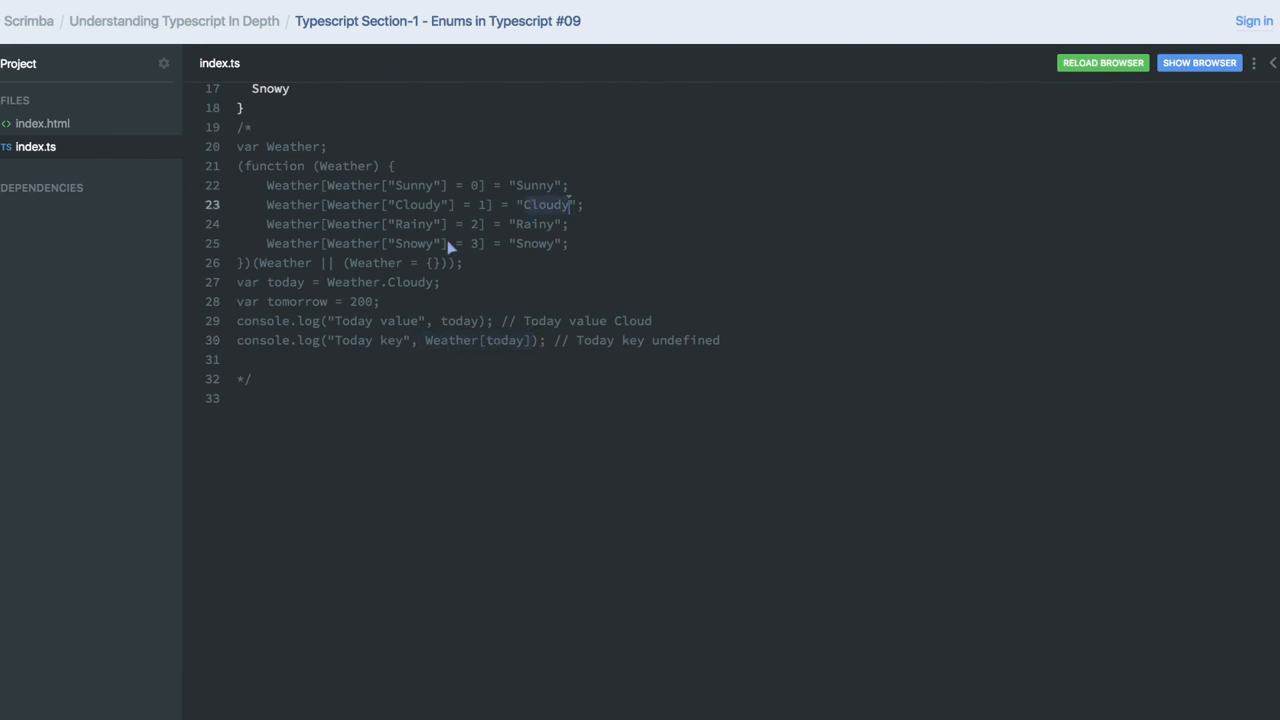
scroll(up, 3)
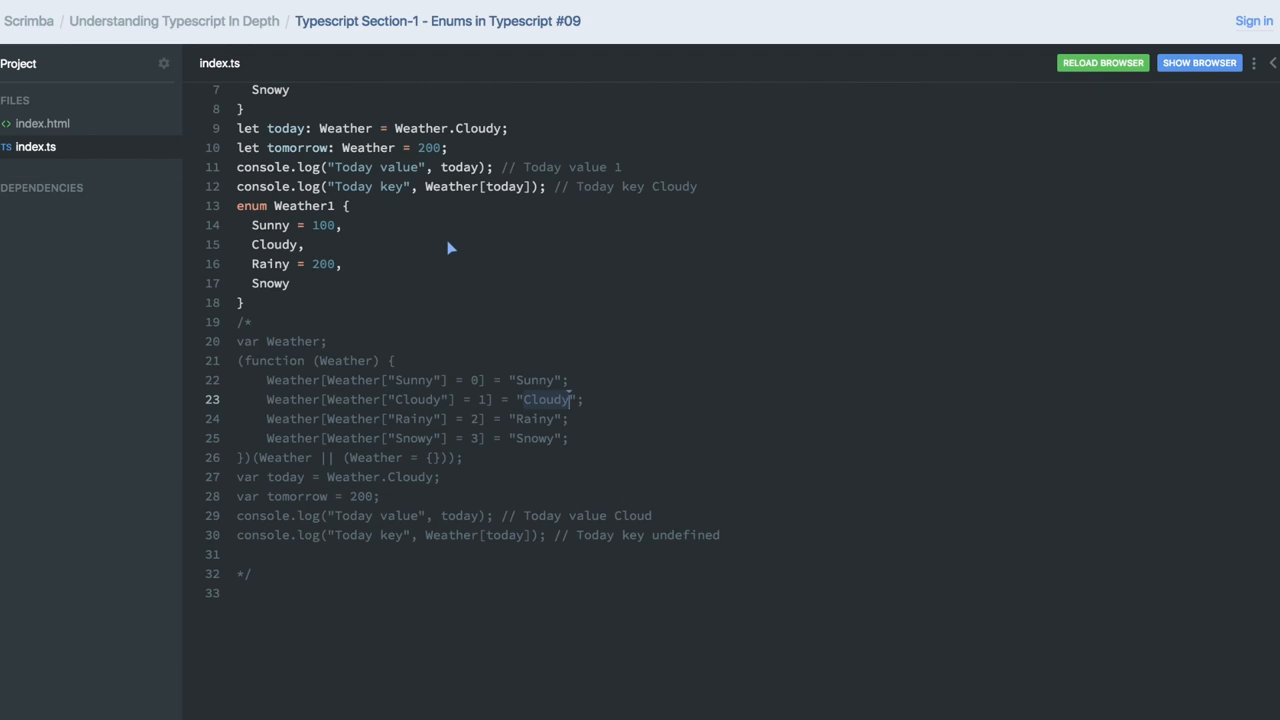
mouse_move(74, 582)
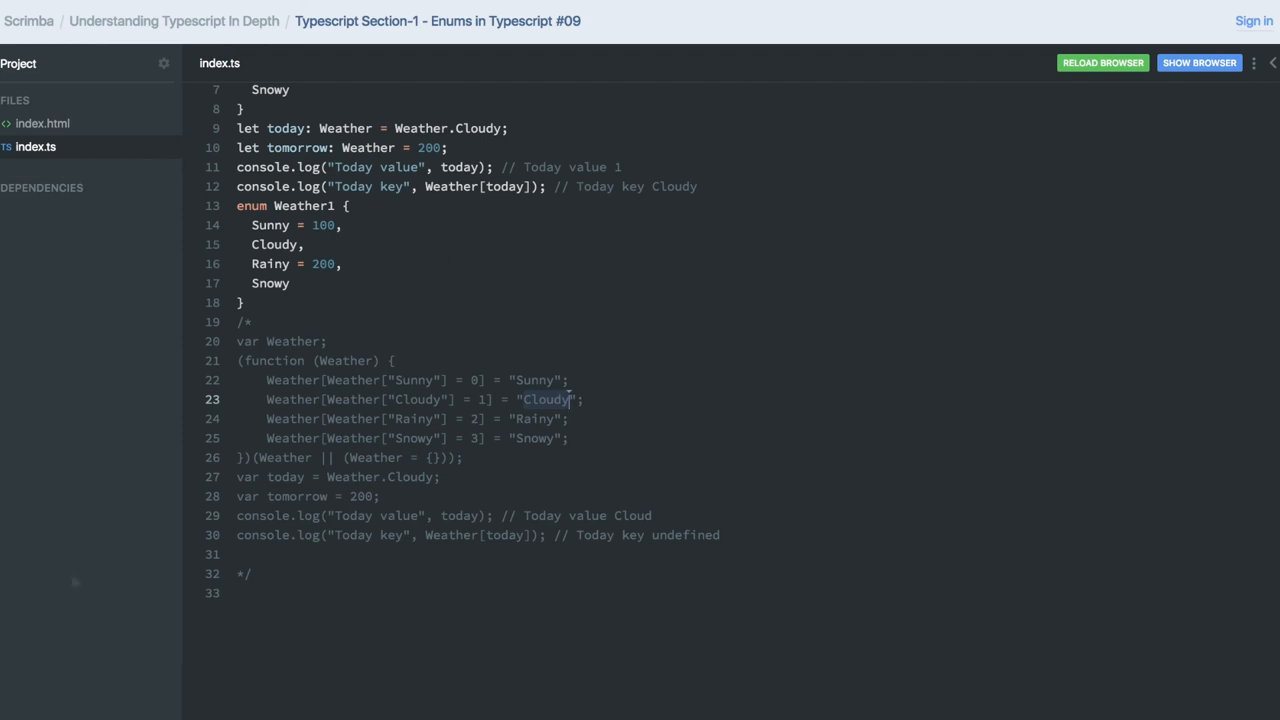